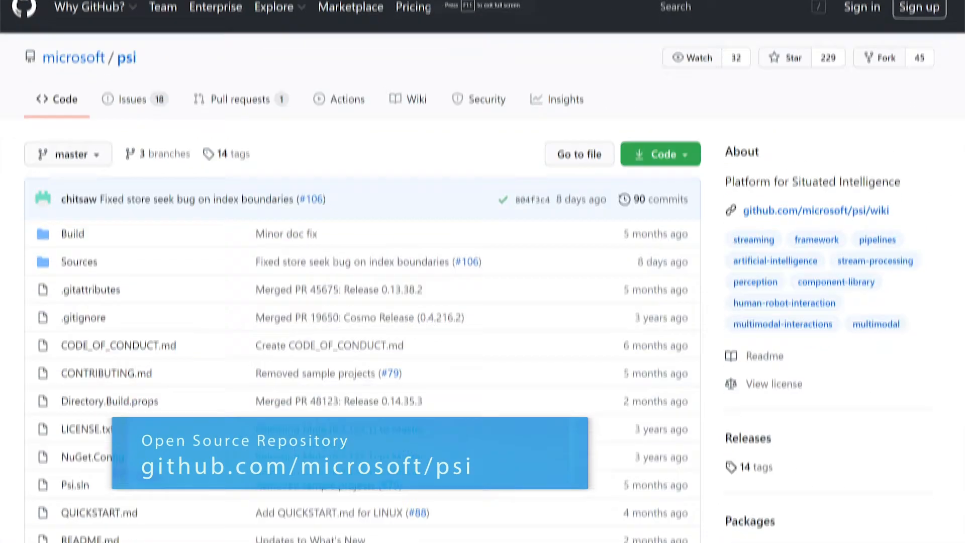
Scroll the psi wiki's List of Components page down to the Sensors table.
scroll(down, 3)
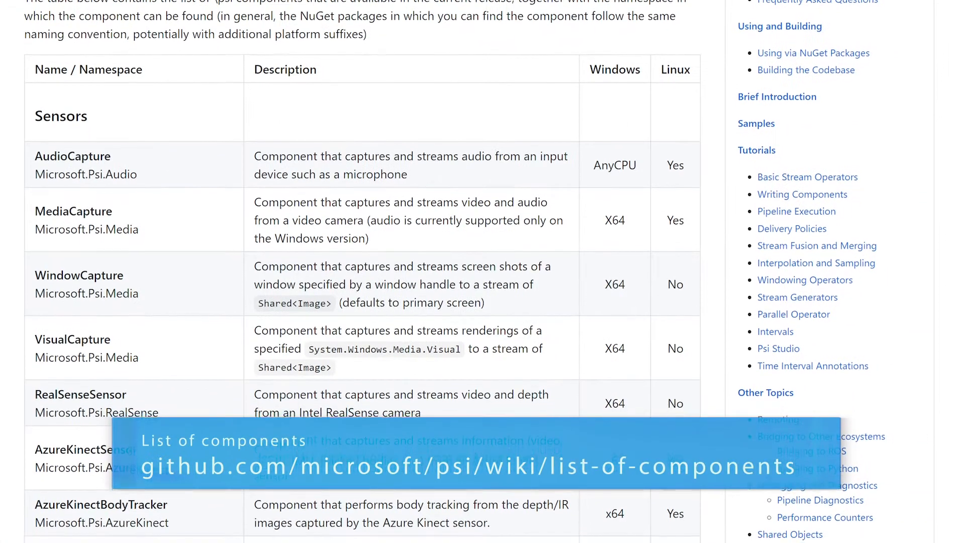
Scroll down through the components table toward the WhatIsThat sample folder.
scroll(down, 3)
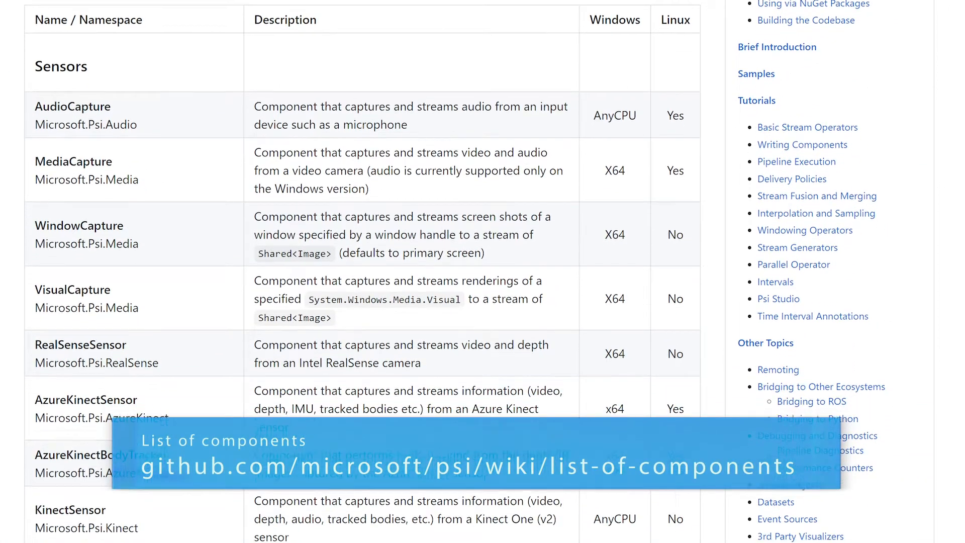
scroll(down, 3)
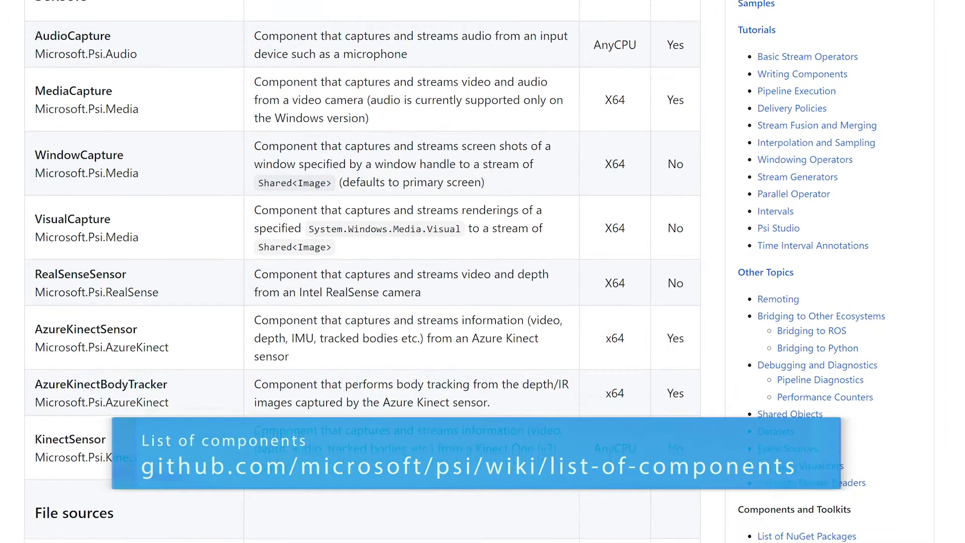
scroll(down, 3)
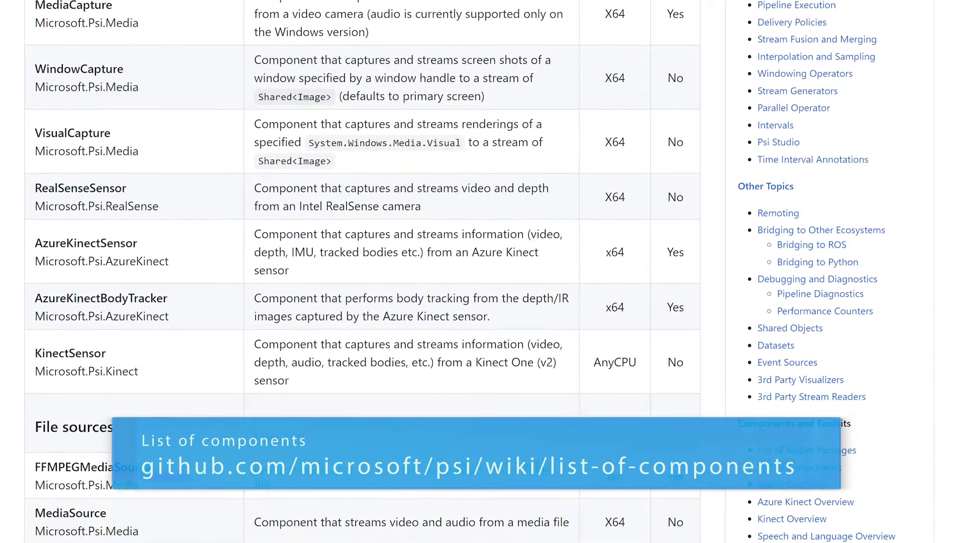
scroll(down, 3)
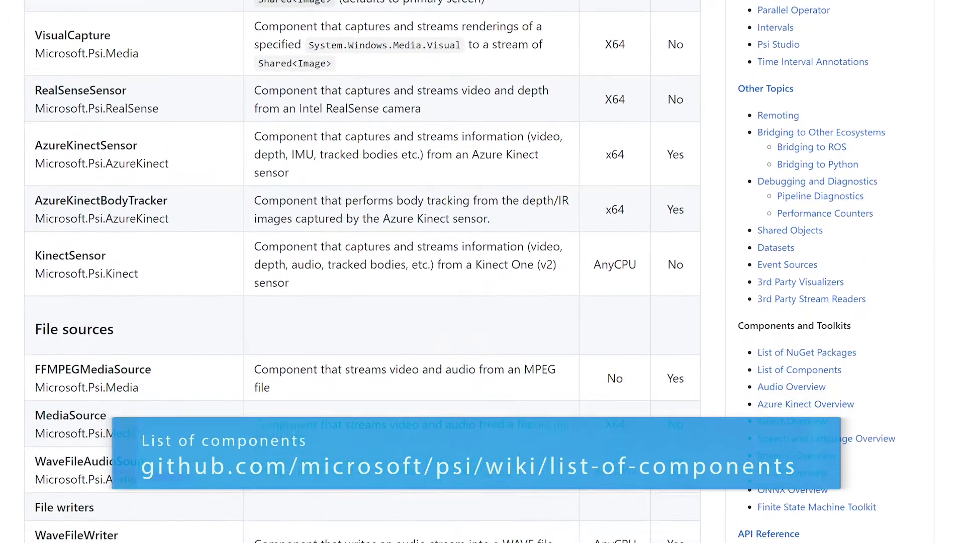
scroll(down, 3)
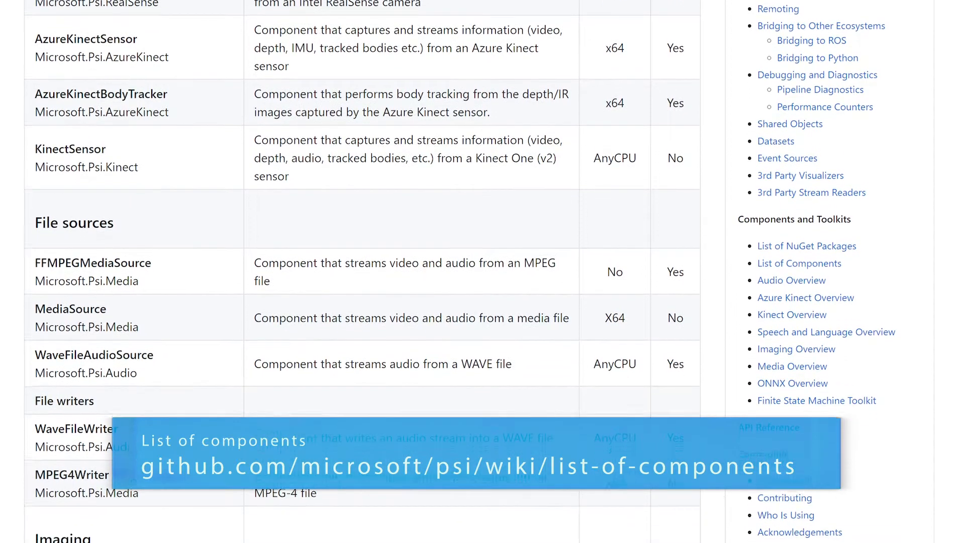
scroll(down, 3)
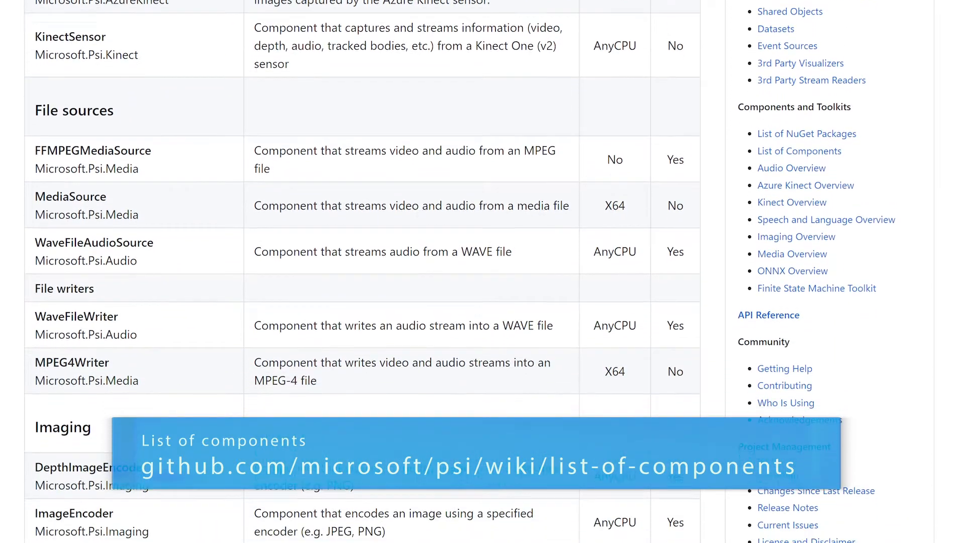
scroll(down, 3)
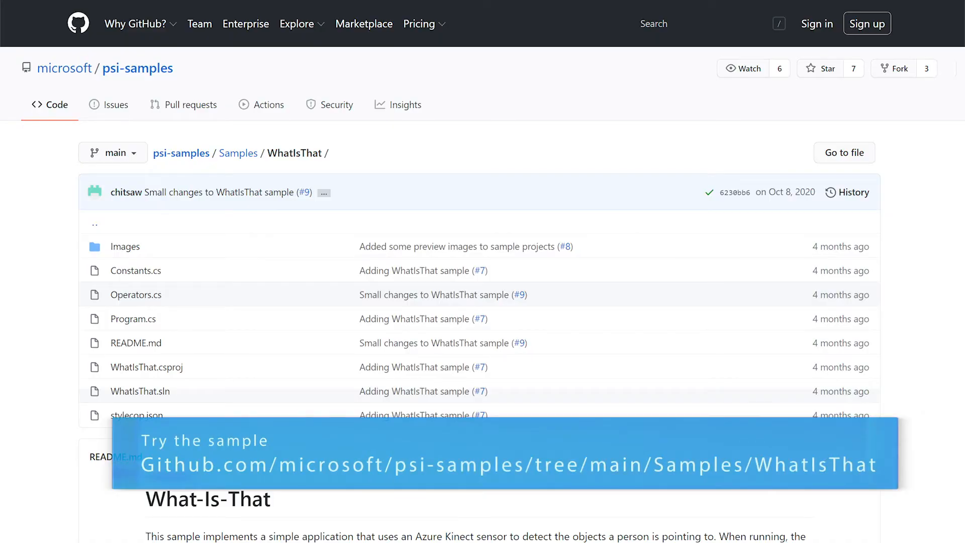
Scroll through the Azure Kinect streams tutorial before reaching the wiki Home page.
scroll(down, 3)
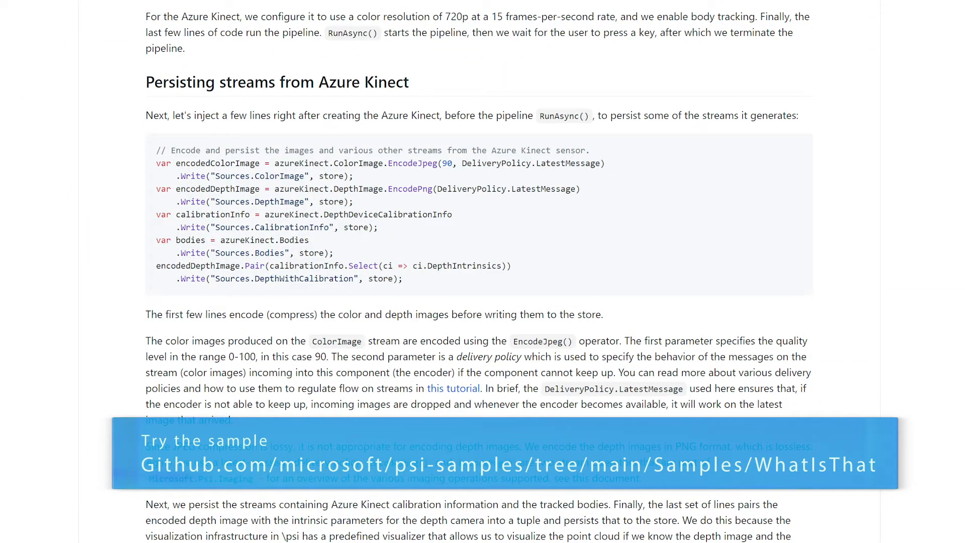
scroll(down, 3)
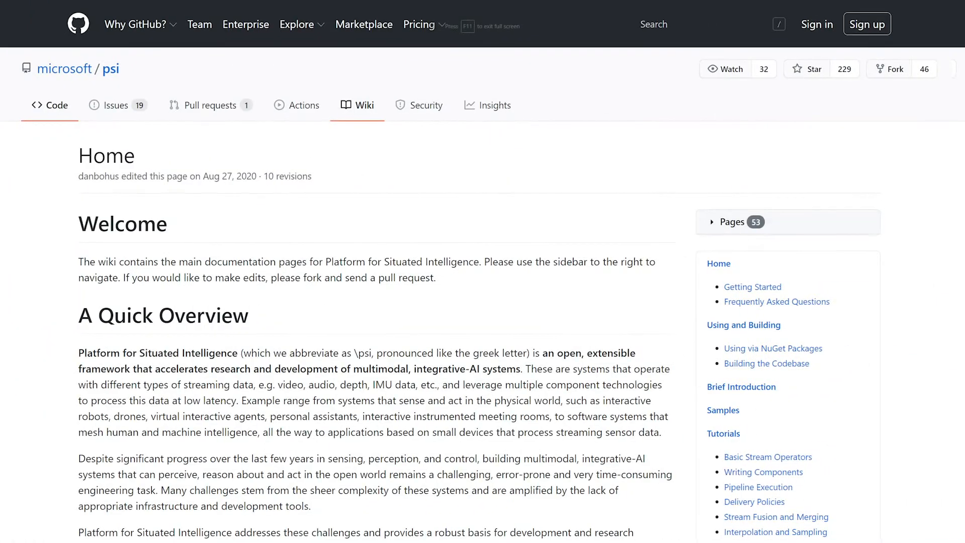
Scroll the Home overview and open 'Brief Introduction' from the wiki sidebar.
scroll(down, 3)
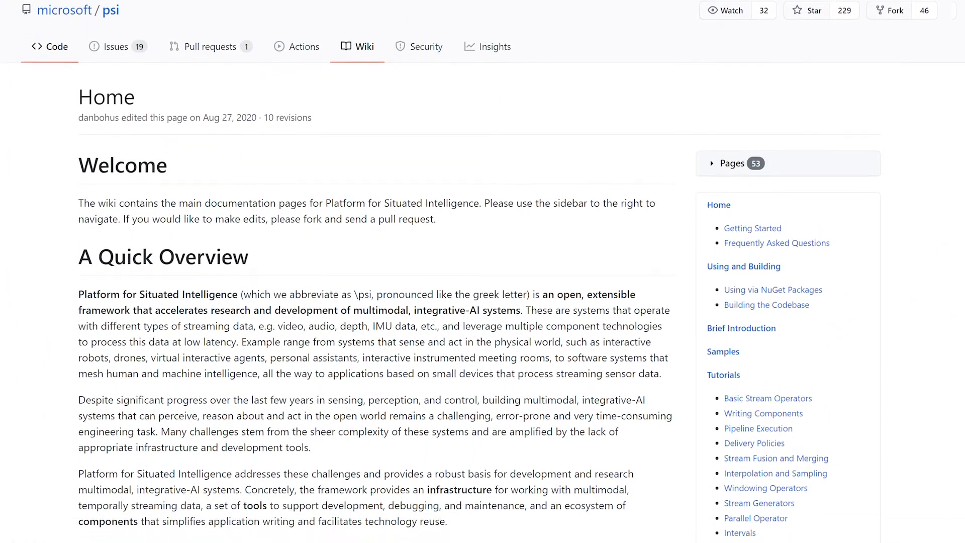
scroll(down, 3)
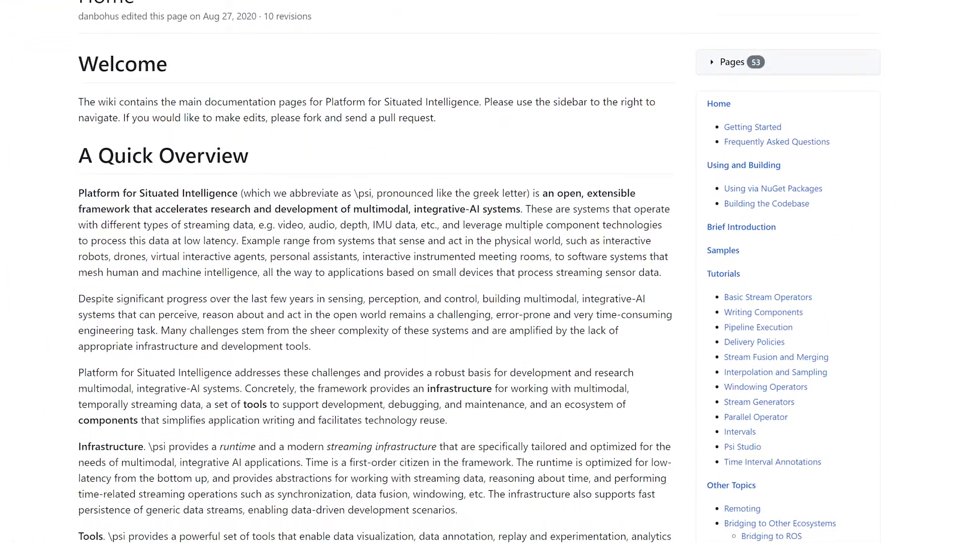
scroll(down, 3)
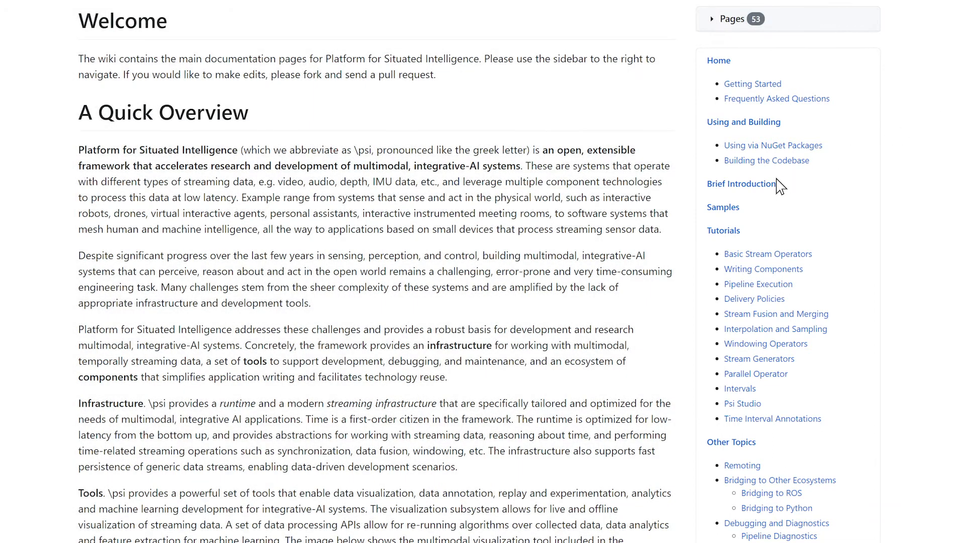
click(741, 183)
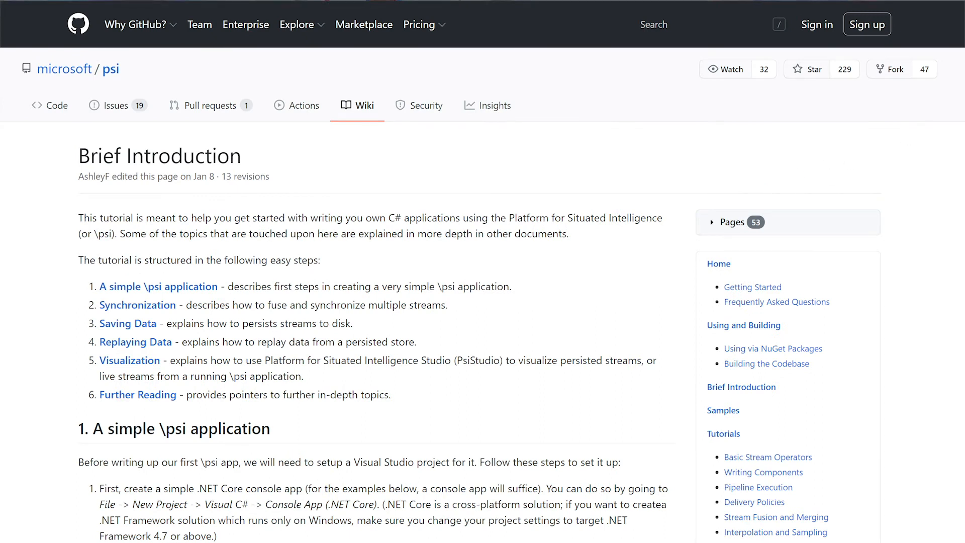
Skim the Brief Introduction page, then open 'Samples' from the wiki sidebar.
scroll(down, 3)
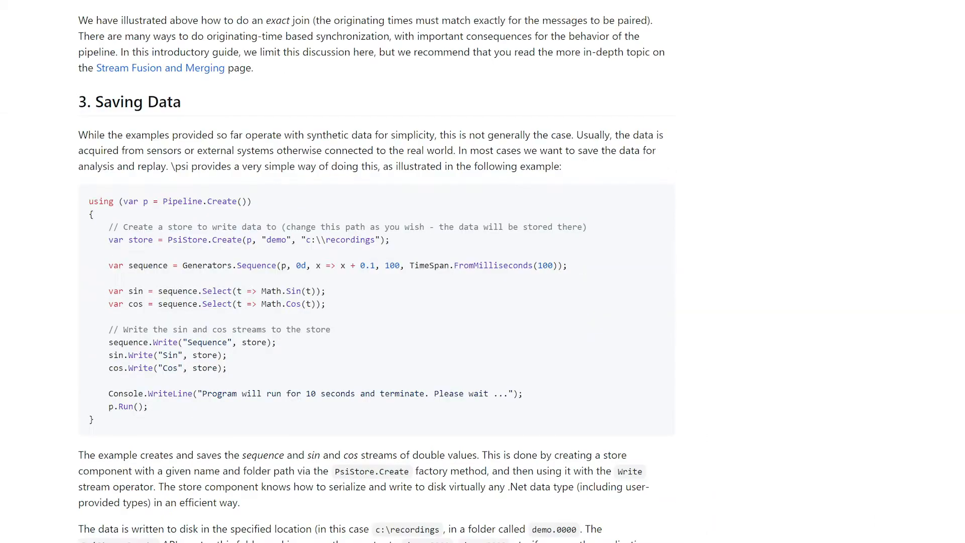
scroll(down, 3)
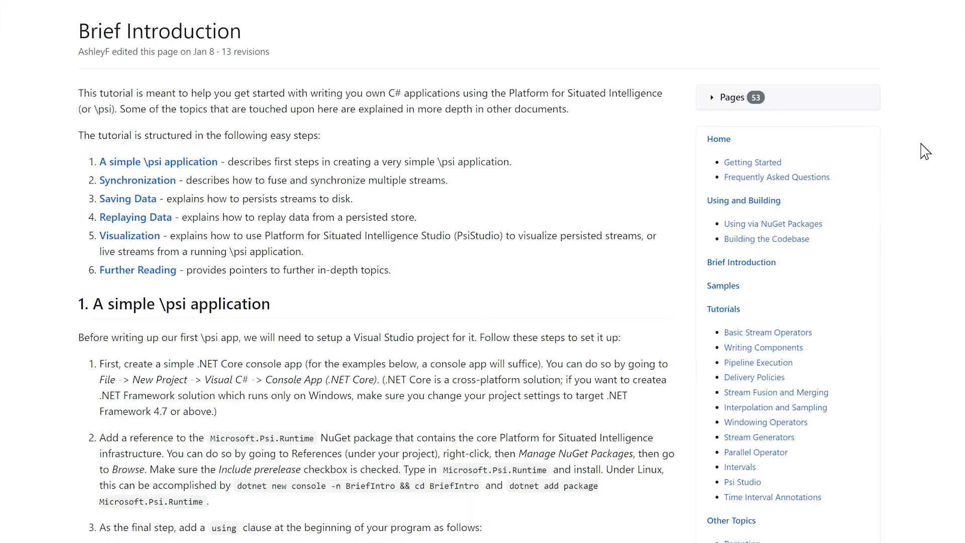
click(723, 285)
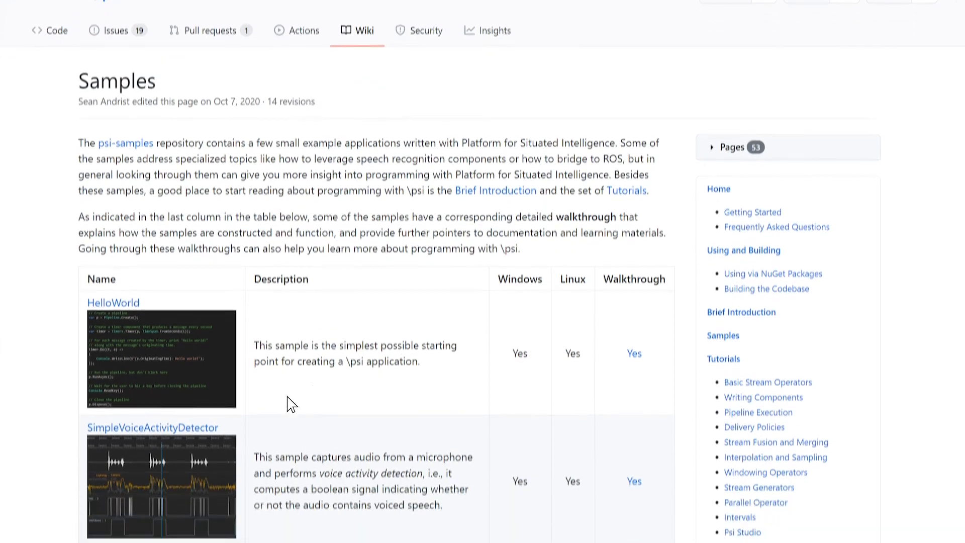
Open the SimpleVoiceActivityDetector walkthrough and scroll down its README.
click(153, 428)
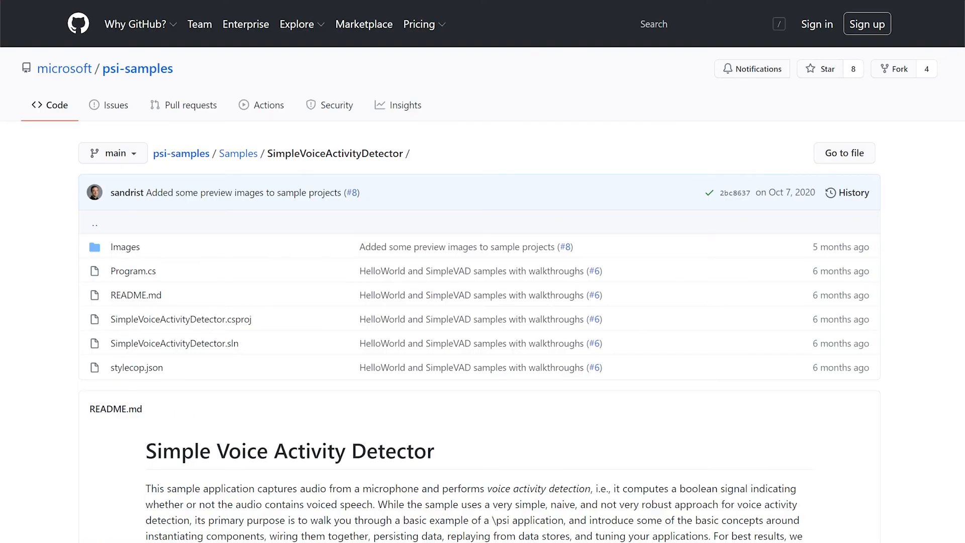
scroll(down, 3)
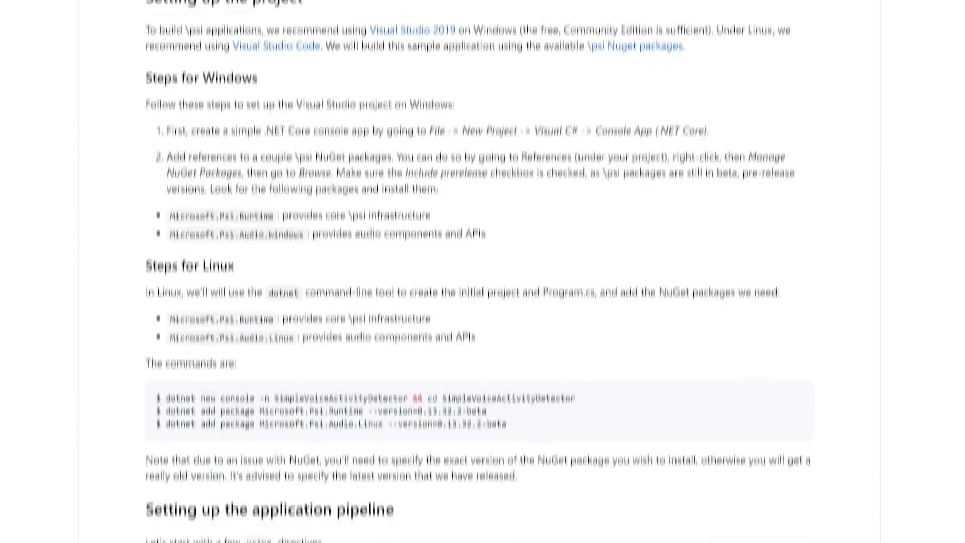
scroll(down, 3)
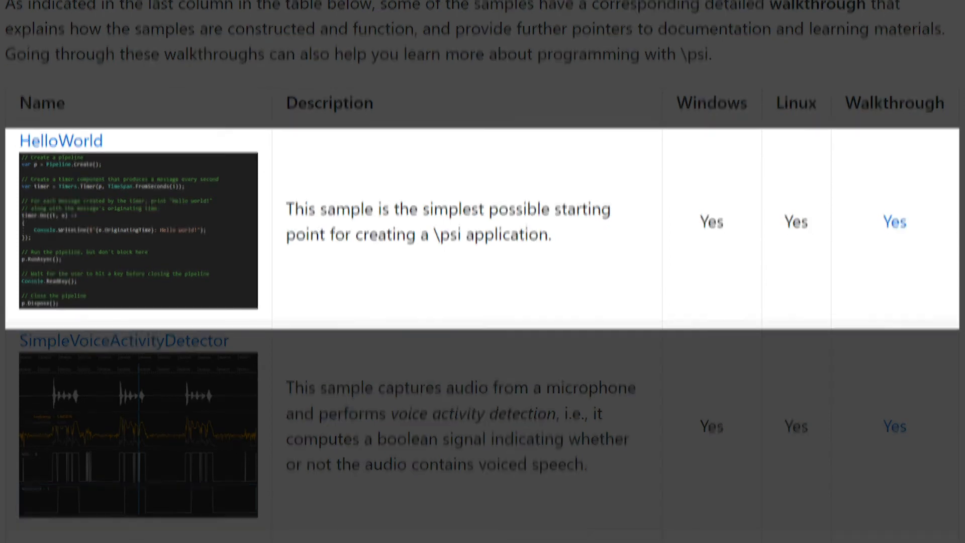
scroll(down, 3)
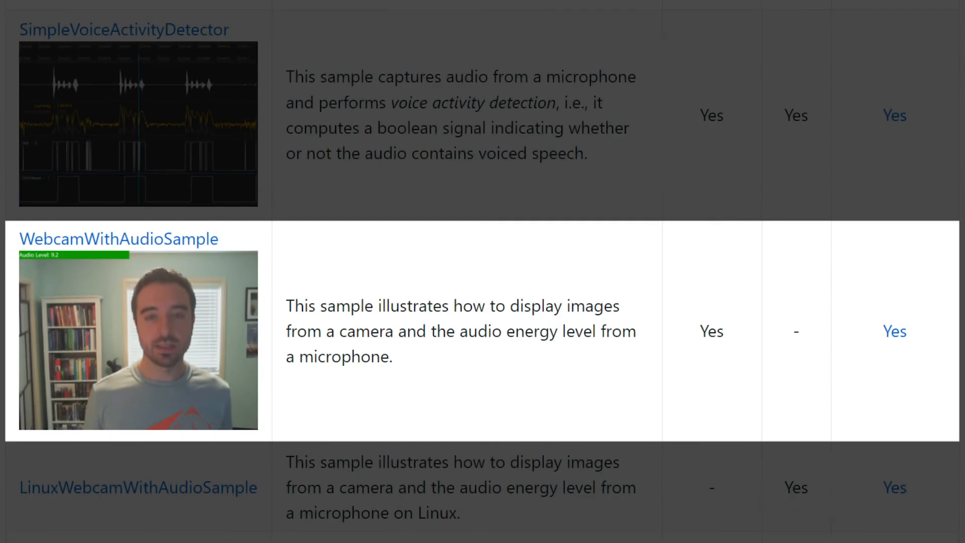
scroll(down, 3)
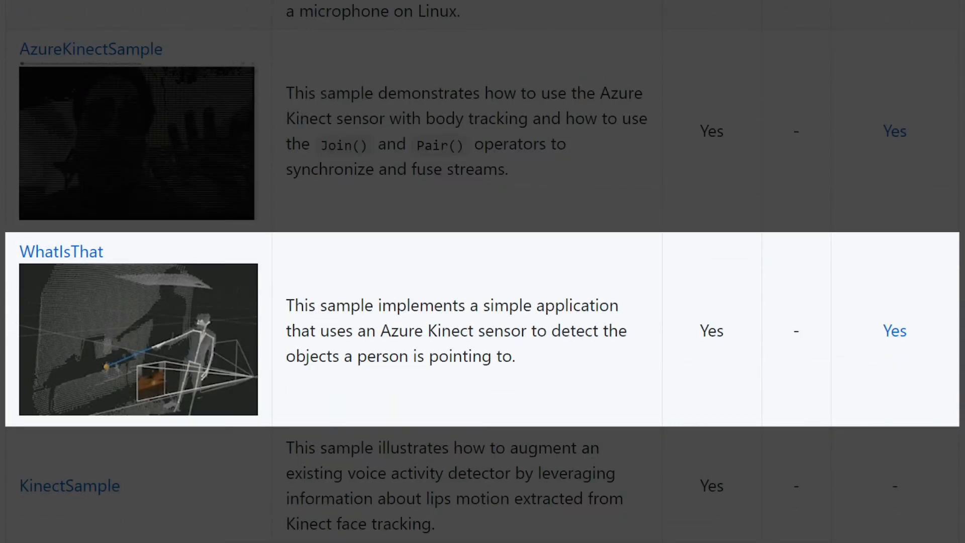